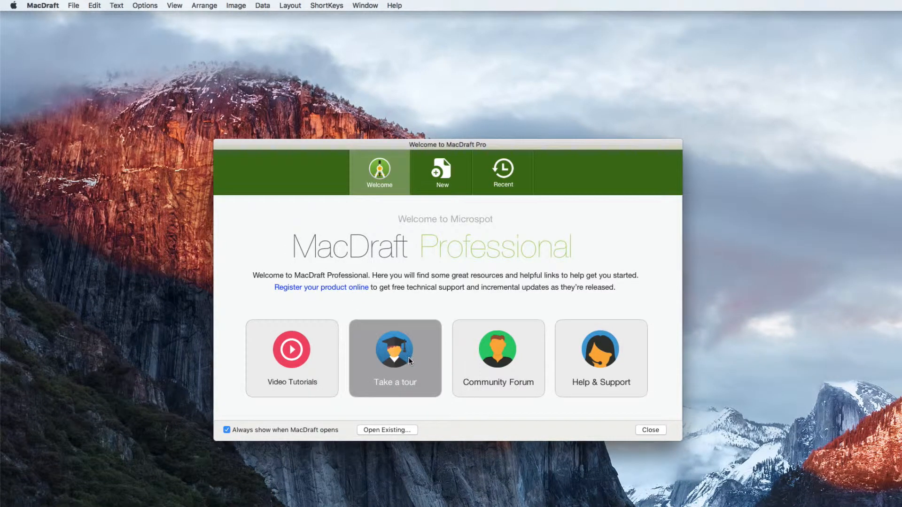
pyautogui.moveTo(498, 358)
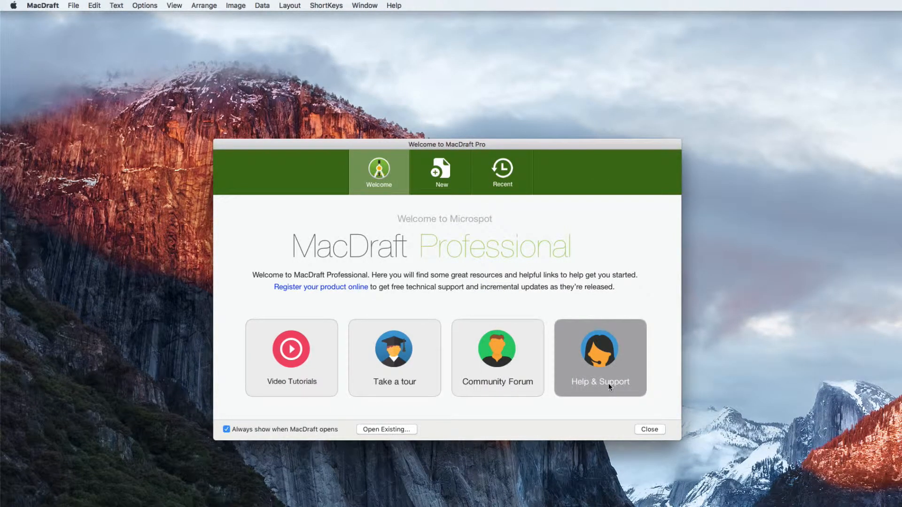
# - Show the new-document template gallery and narrow it to Floor Plans & Maps templates
pyautogui.click(442, 172)
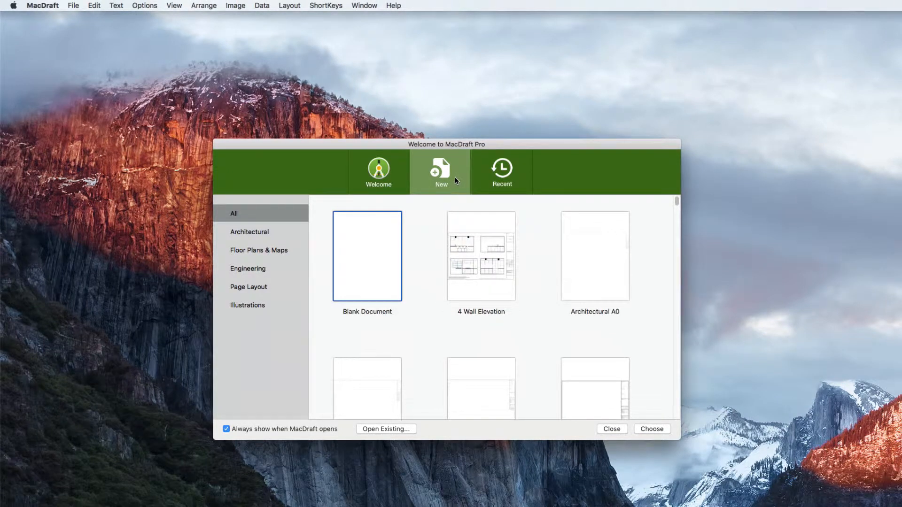
pyautogui.moveTo(441, 224)
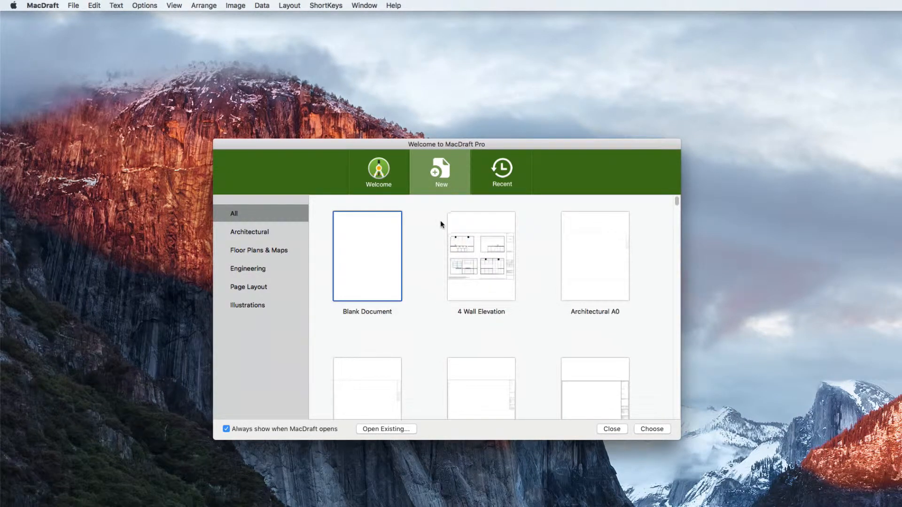
pyautogui.moveTo(374, 247)
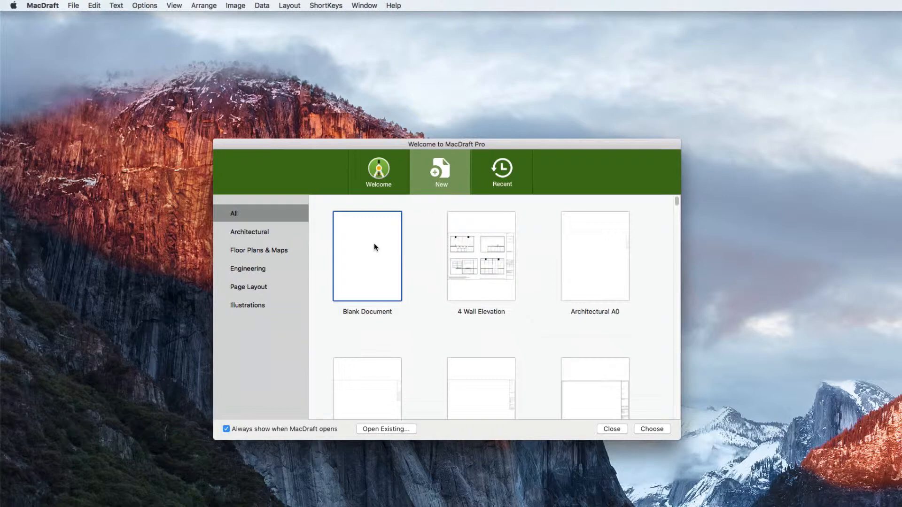
pyautogui.moveTo(332, 217)
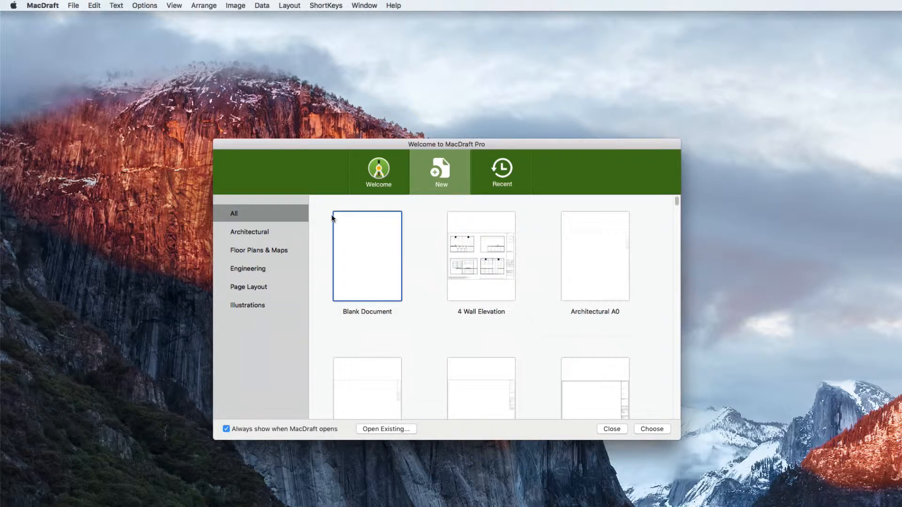
pyautogui.moveTo(337, 322)
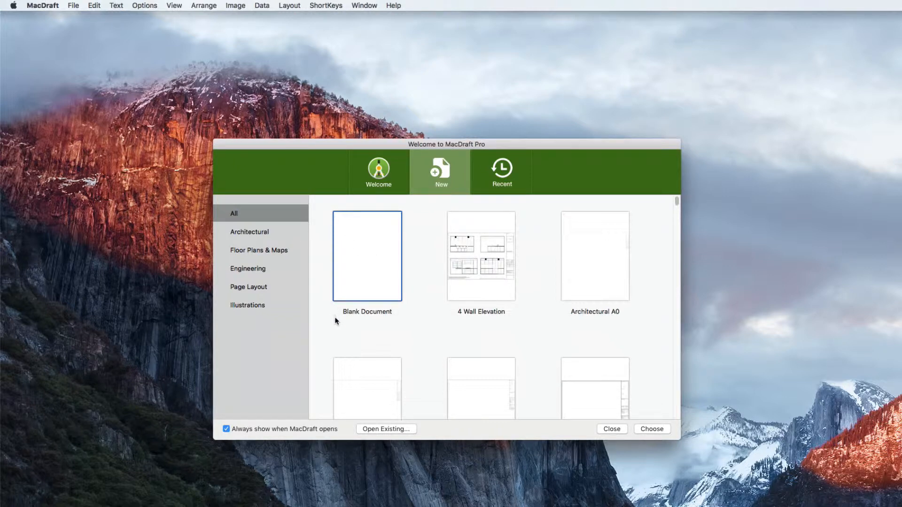
pyautogui.scroll(-3)
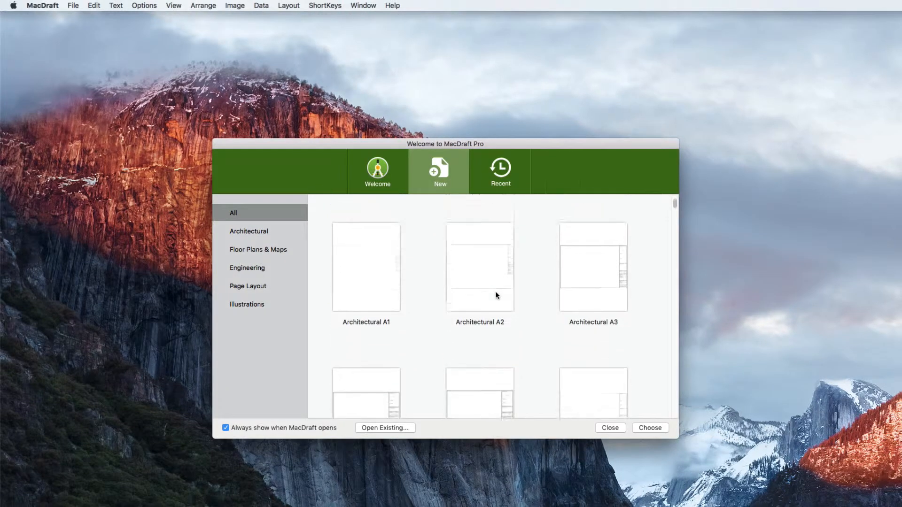
pyautogui.scroll(-3)
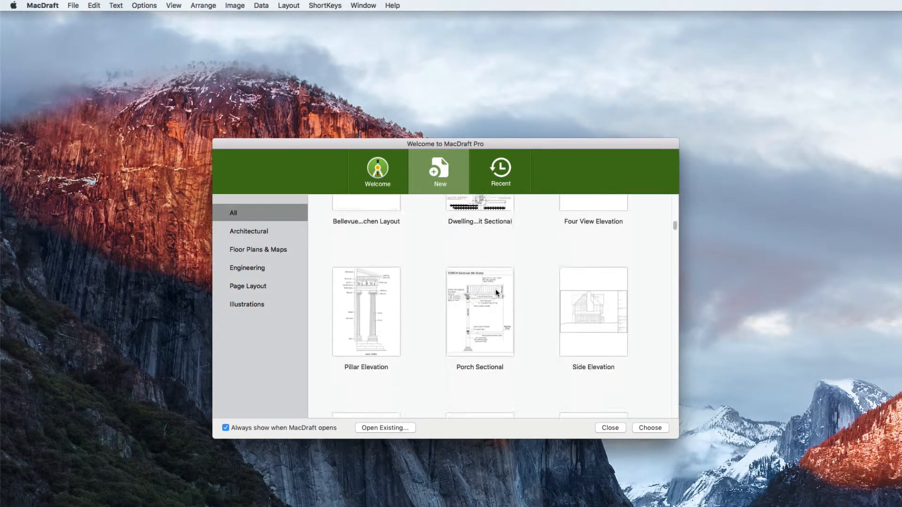
pyautogui.click(257, 252)
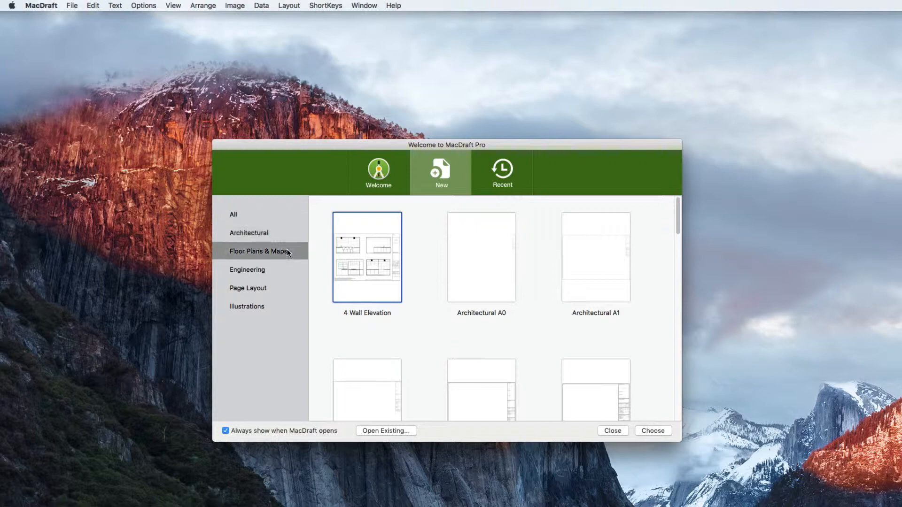
# - Browse the Engineering and Illustrations template categories, then view recent documents
pyautogui.click(247, 269)
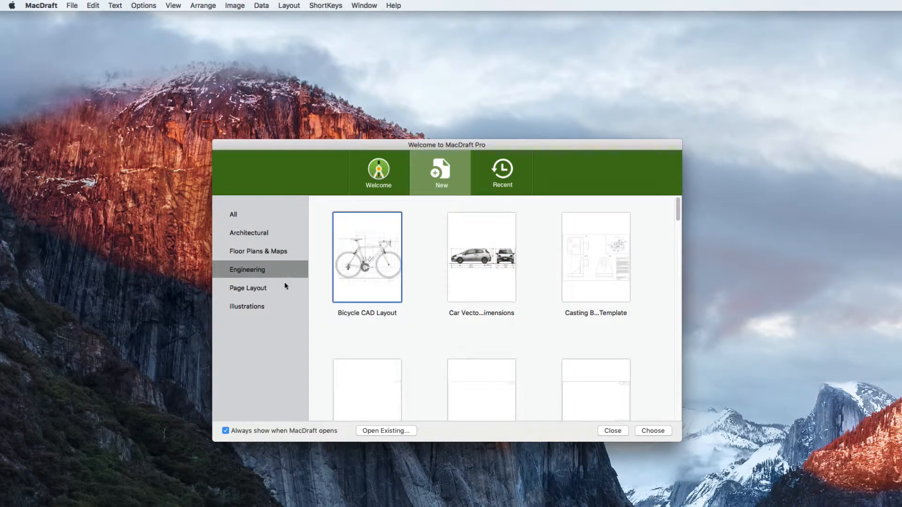
pyautogui.click(247, 307)
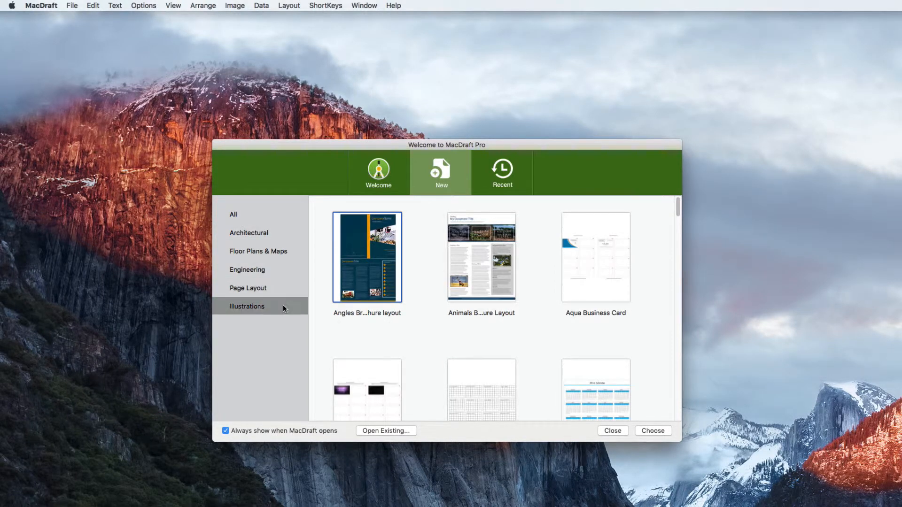
pyautogui.click(500, 172)
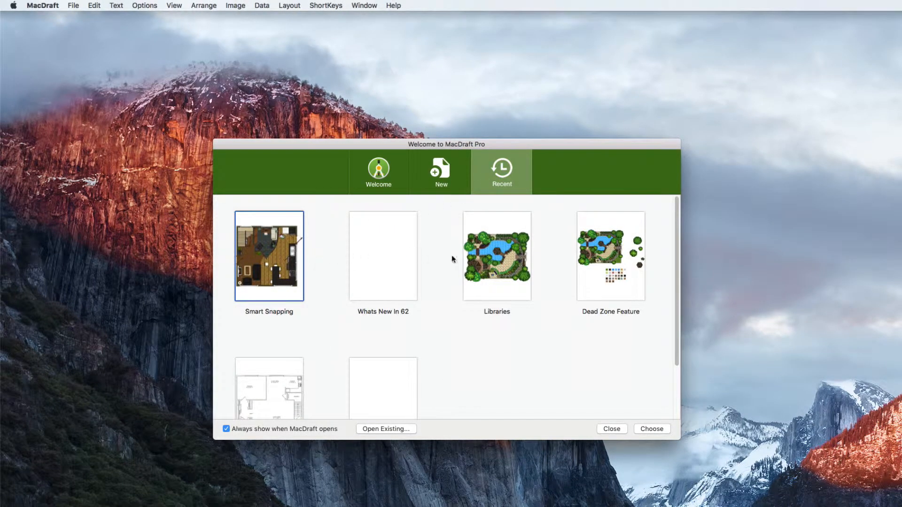
# - Look over the recent documents, then return to the full template gallery in the All category
pyautogui.scroll(-3)
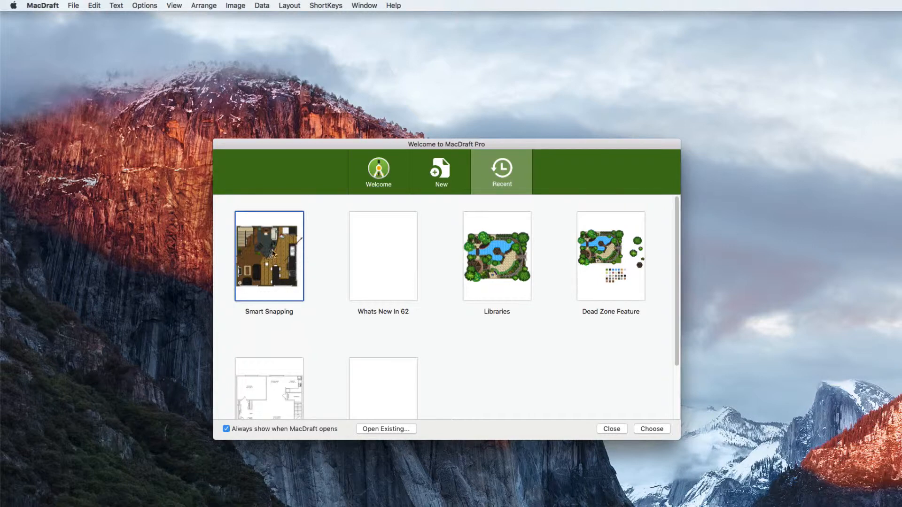
pyautogui.click(439, 171)
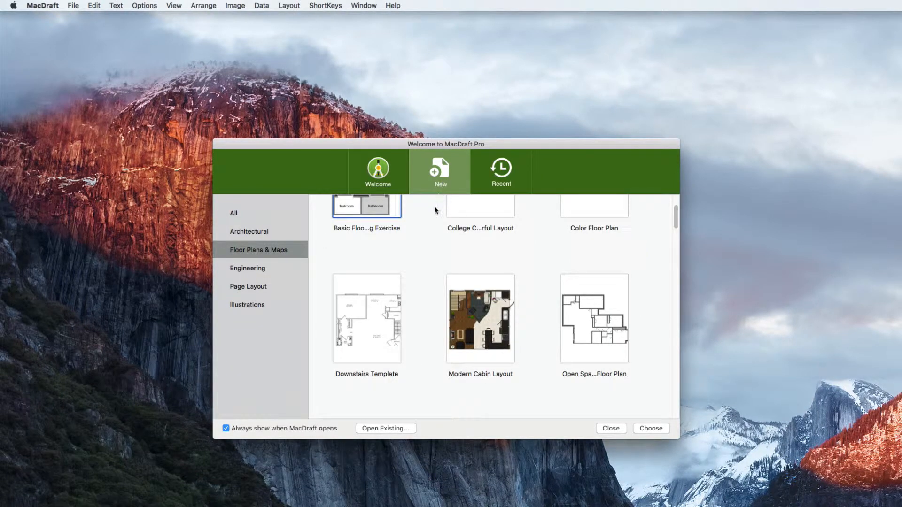
pyautogui.doubleClick(480, 319)
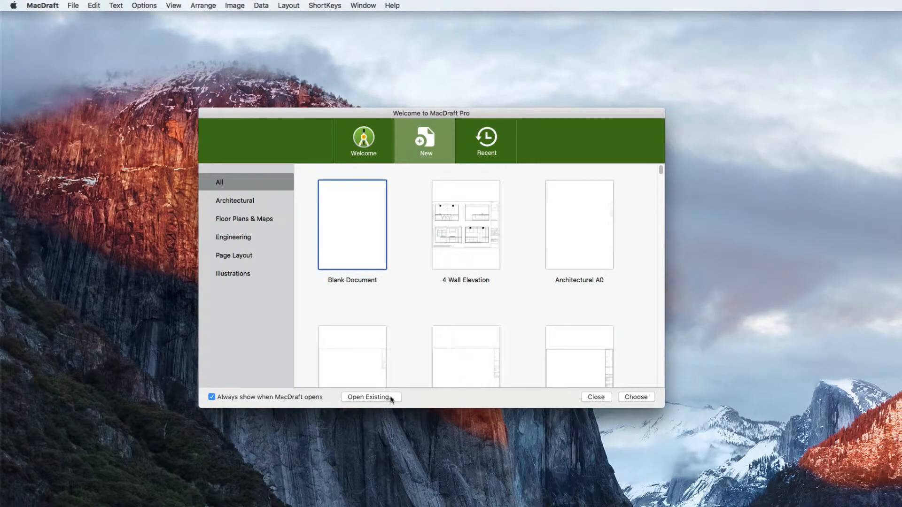
# - Browse to Desktop > DWG Files and enable DWG as an openable file type
pyautogui.click(371, 396)
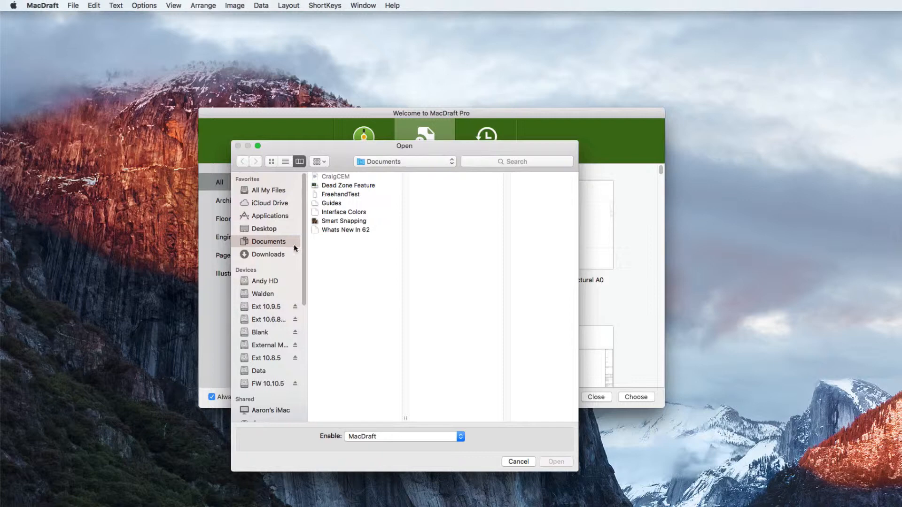
pyautogui.click(263, 229)
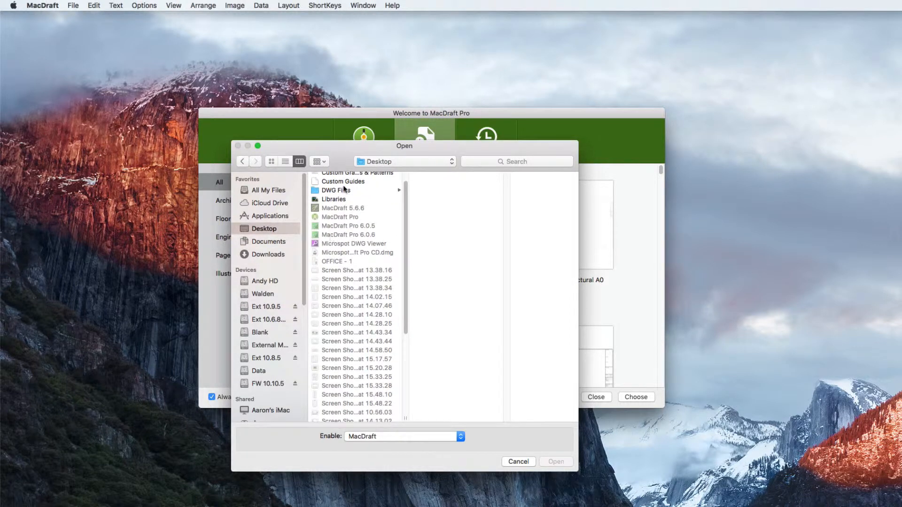
pyautogui.click(338, 190)
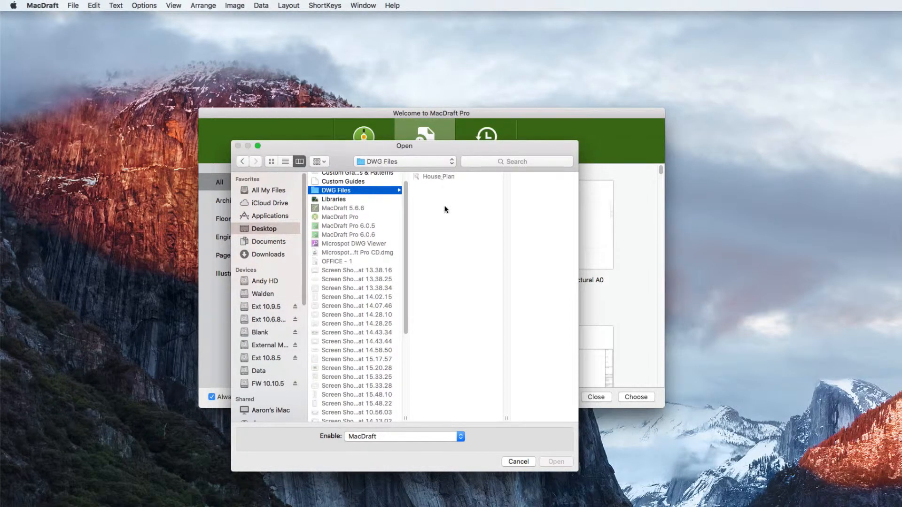
pyautogui.click(403, 436)
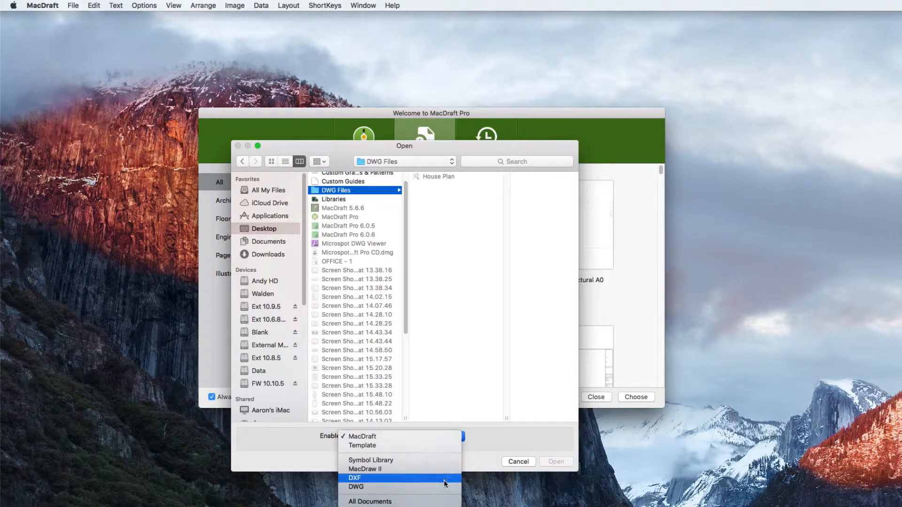
pyautogui.click(356, 487)
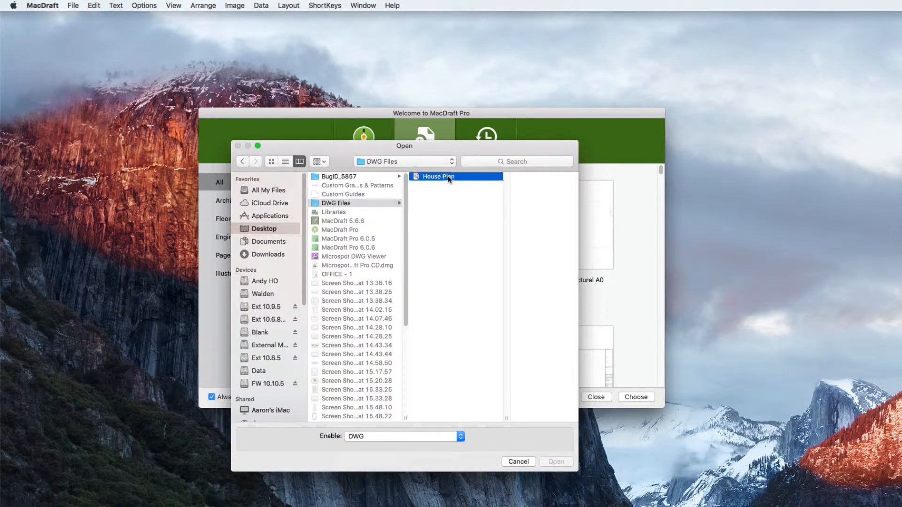
# - Open the House Plan DWG file with its Model layout as a restaurant floor plan drawing
pyautogui.click(439, 176)
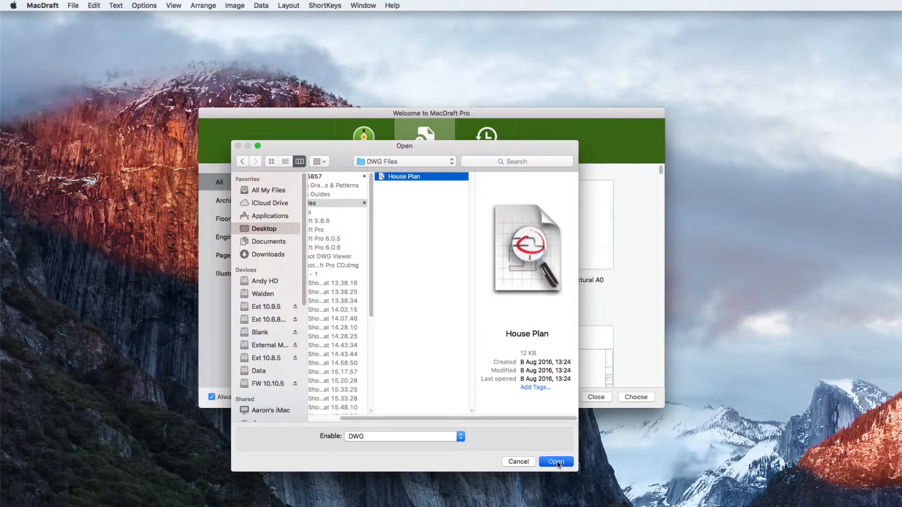
pyautogui.click(555, 461)
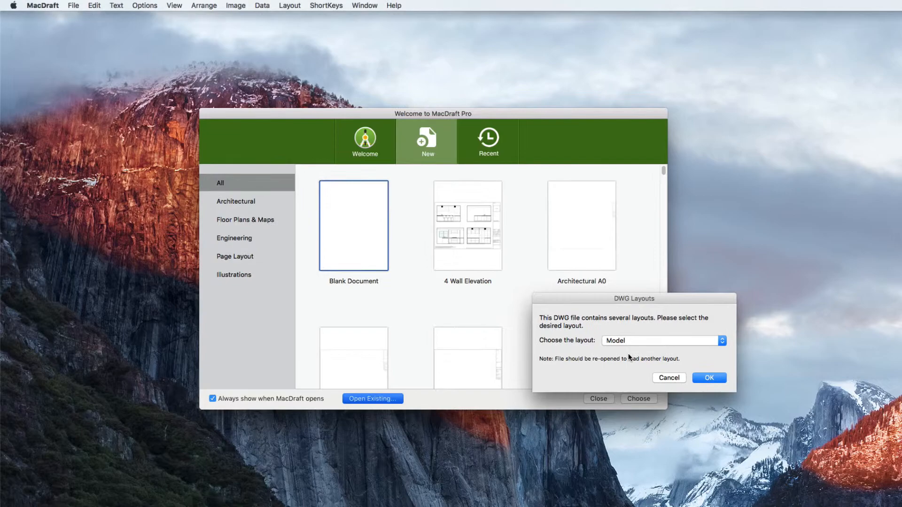
pyautogui.click(708, 378)
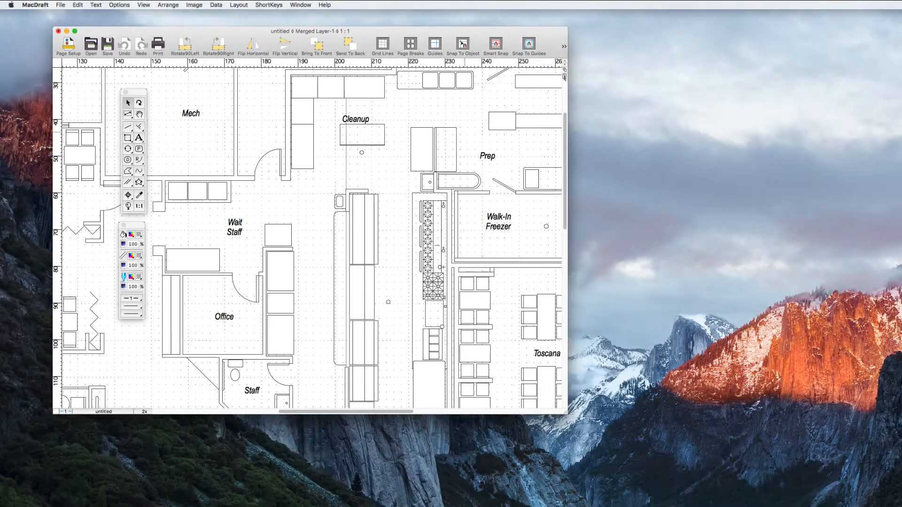